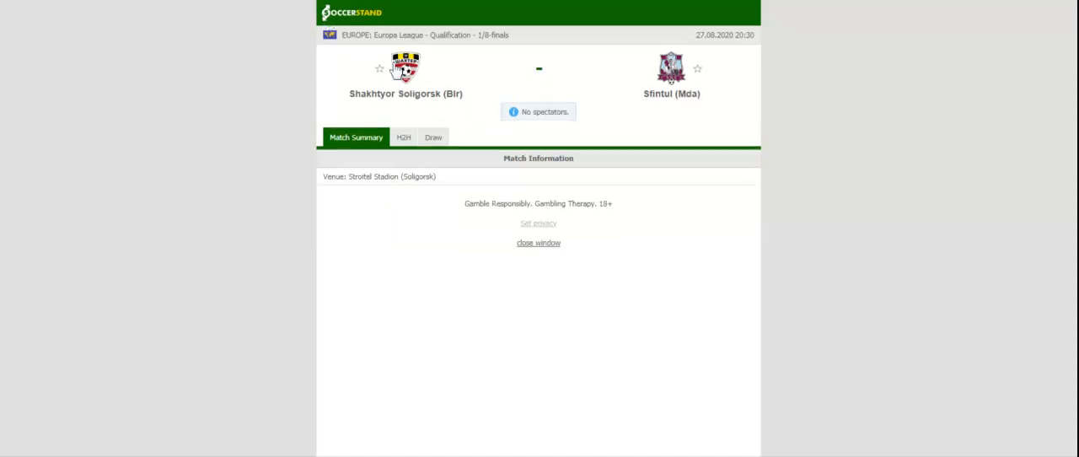
Step: Show the H2H comparison for Shakhtyor Soligorsk vs Sfintul with both teams' recent matches
click(405, 136)
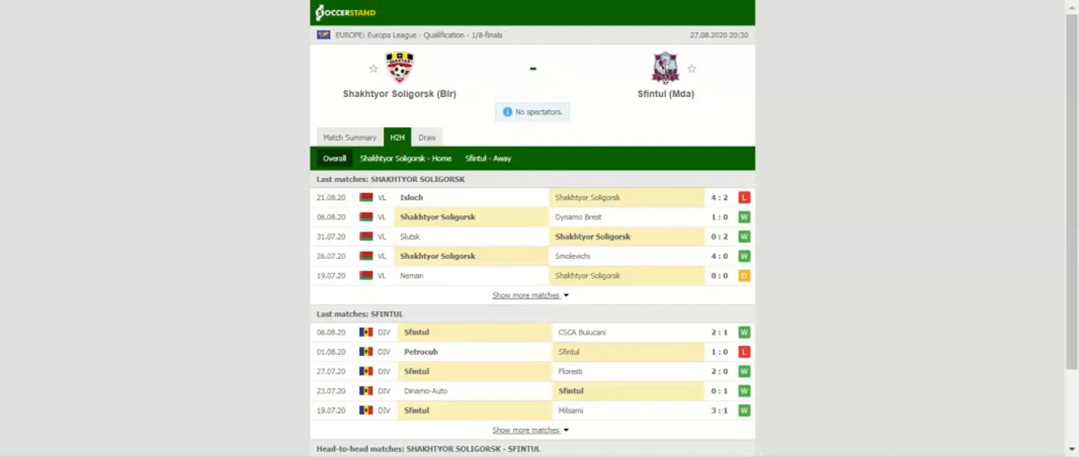
Step: Review the H2H overview, then filter to Sfintul's recent away results
scroll(down, 3)
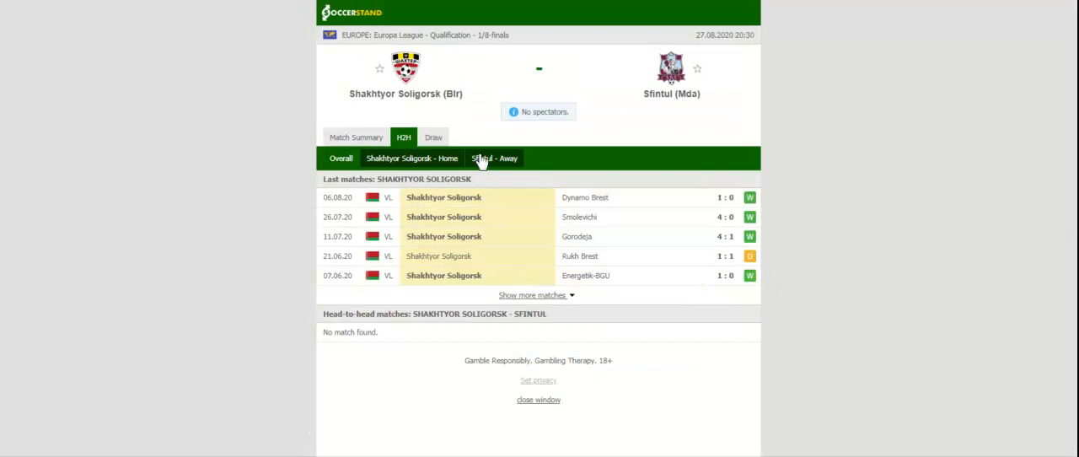
click(492, 159)
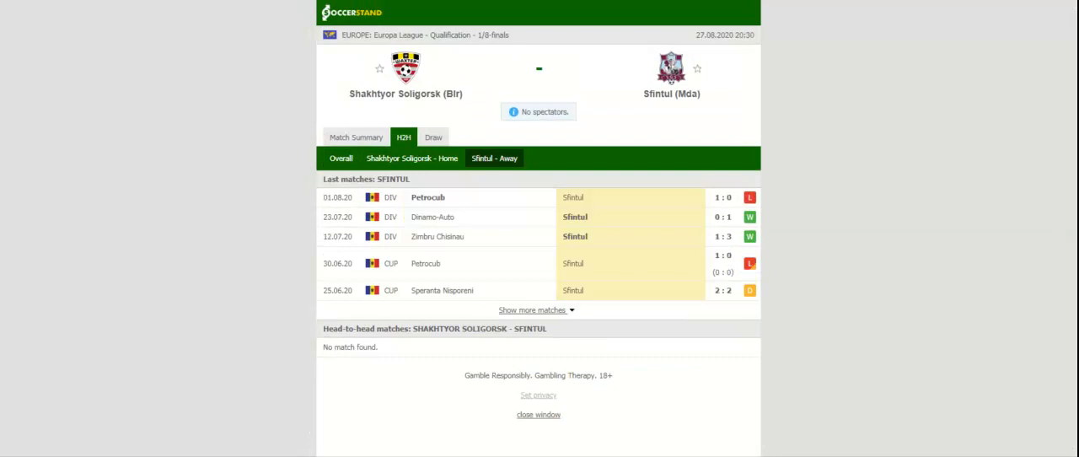
mouse_move(469, 140)
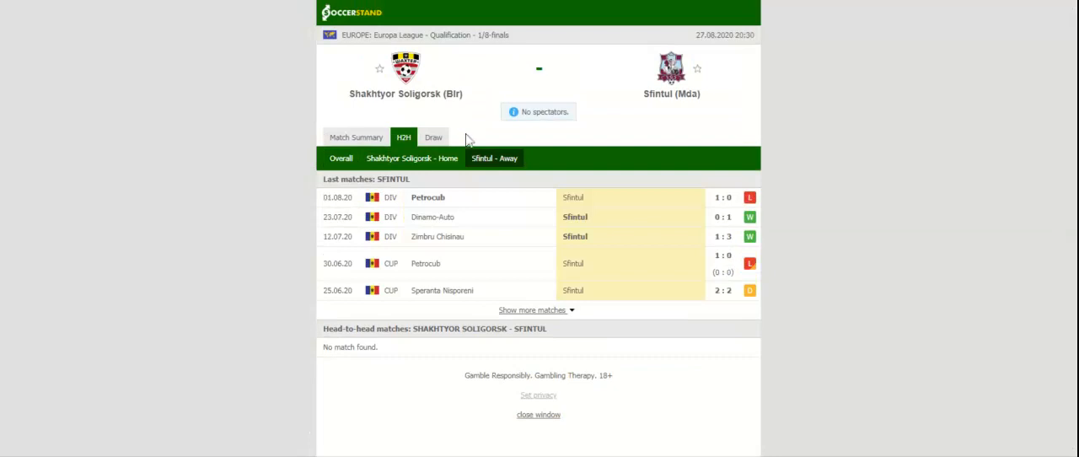